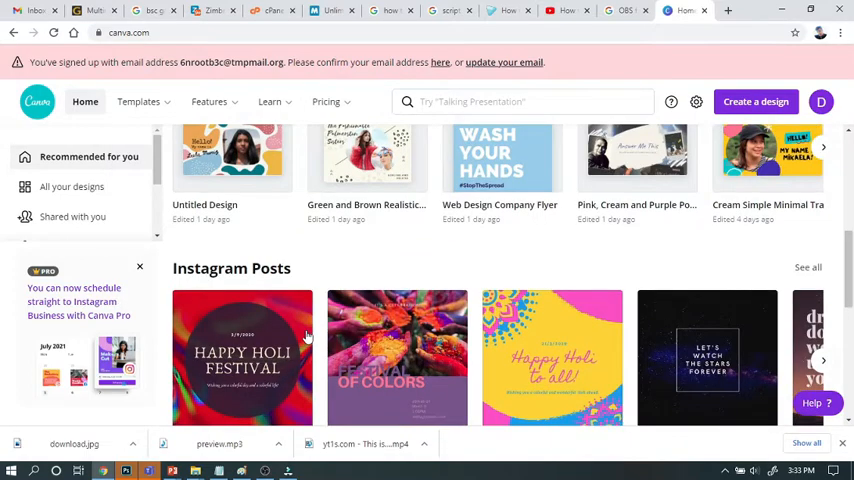
# Step: Search for YouTube Thumbnail templates and open the green-and-black Tech Tactics template
pyautogui.scroll(-3)
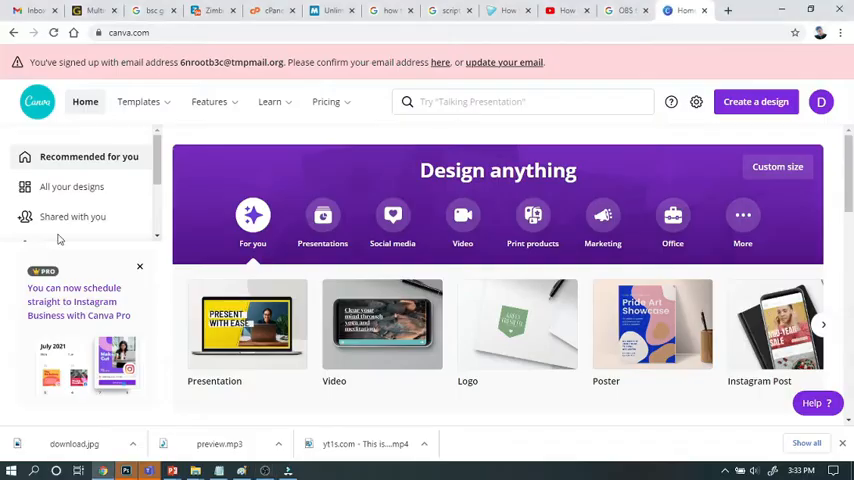
pyautogui.click(325, 101)
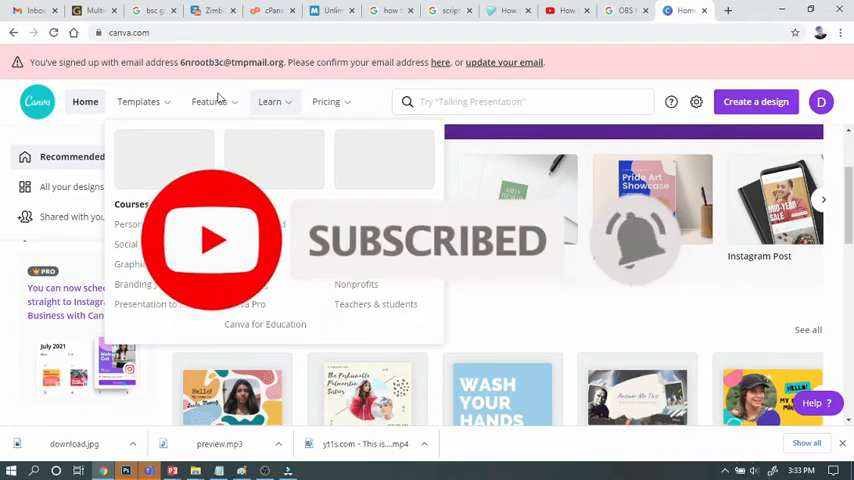
pyautogui.scroll(-3)
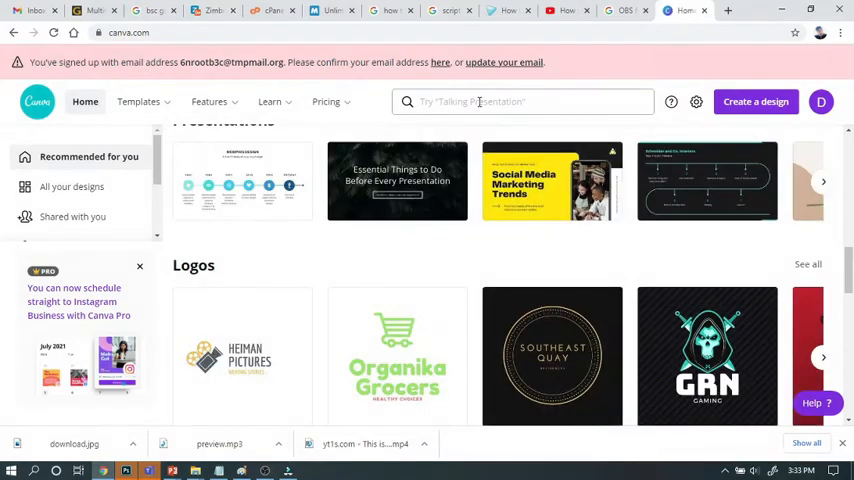
pyautogui.write('youtube th')
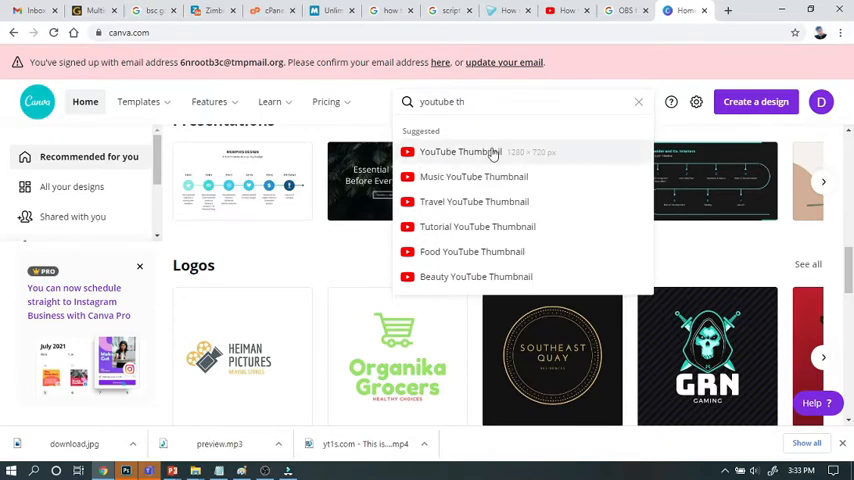
pyautogui.click(459, 151)
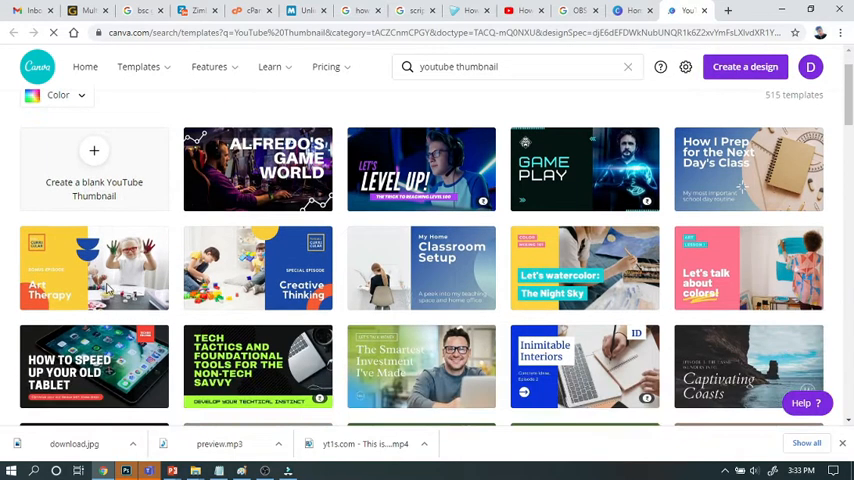
pyautogui.scroll(-3)
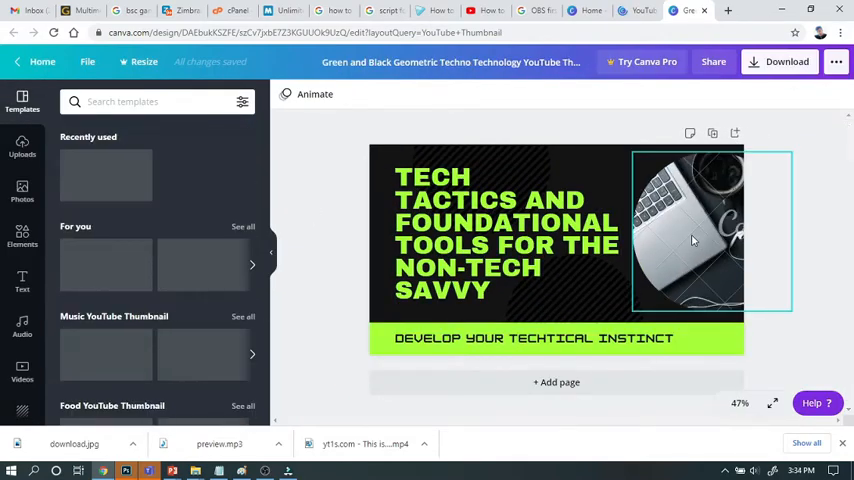
# Step: Retype the headline as 'OBS Studio for the First Time' and make it slightly bigger
pyautogui.click(690, 232)
pyautogui.write('OBS STUDIO FOR THE FIRST TIME')
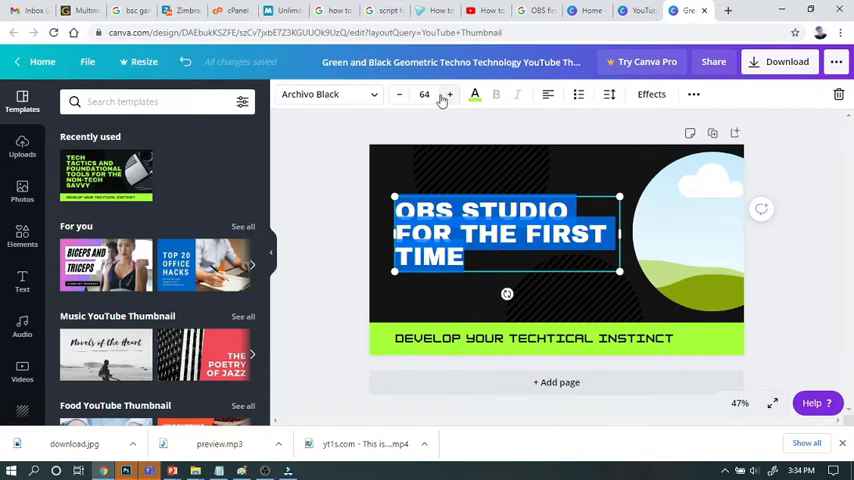
pyautogui.click(448, 94)
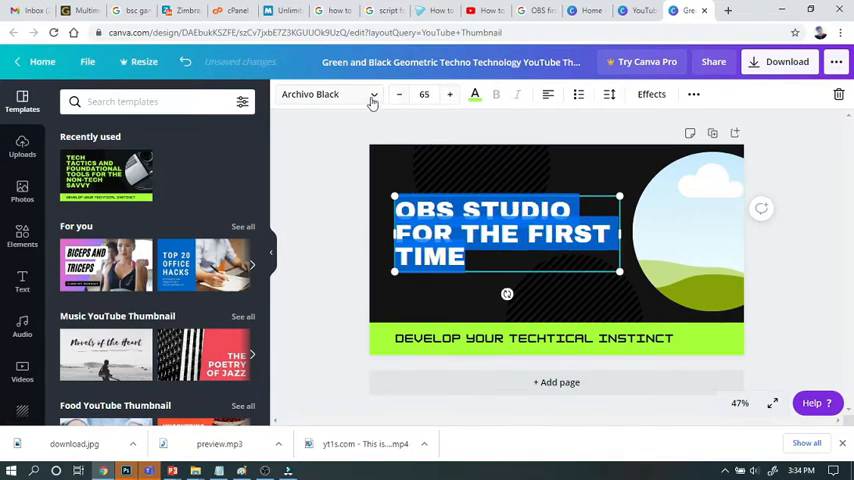
pyautogui.click(327, 94)
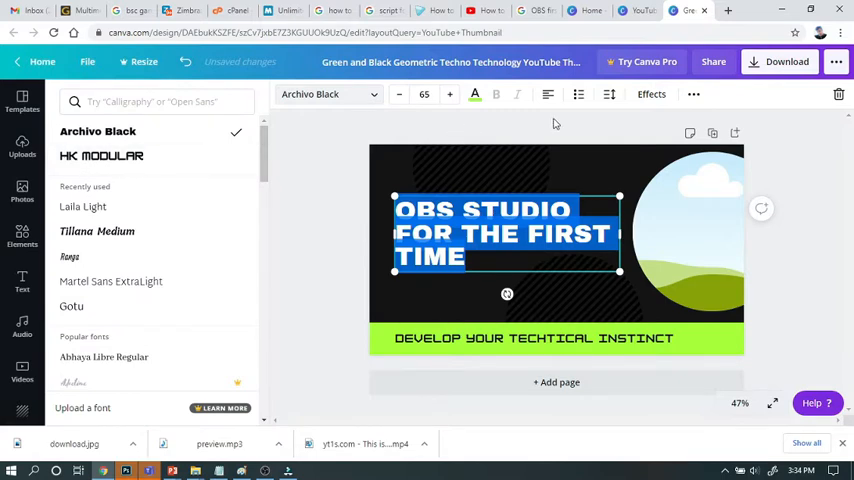
# Step: Loosen the headline's line height in the Spacing panel
pyautogui.click(609, 94)
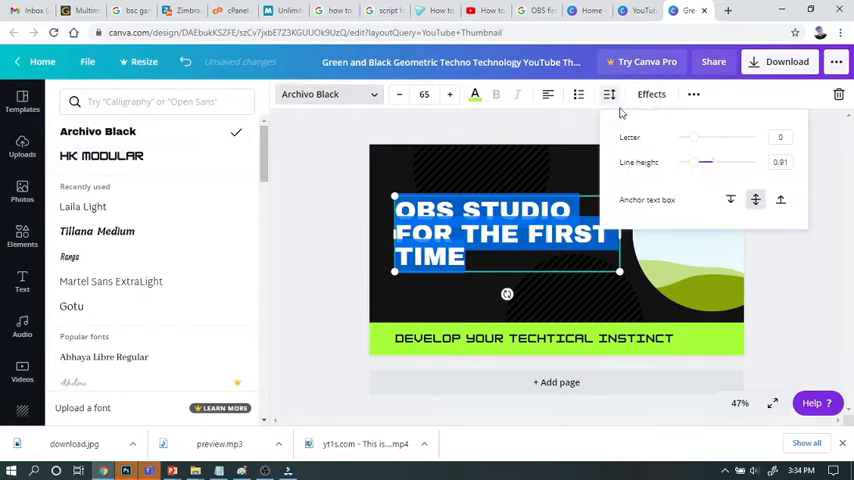
pyautogui.moveTo(706, 162); pyautogui.dragTo(708, 162)
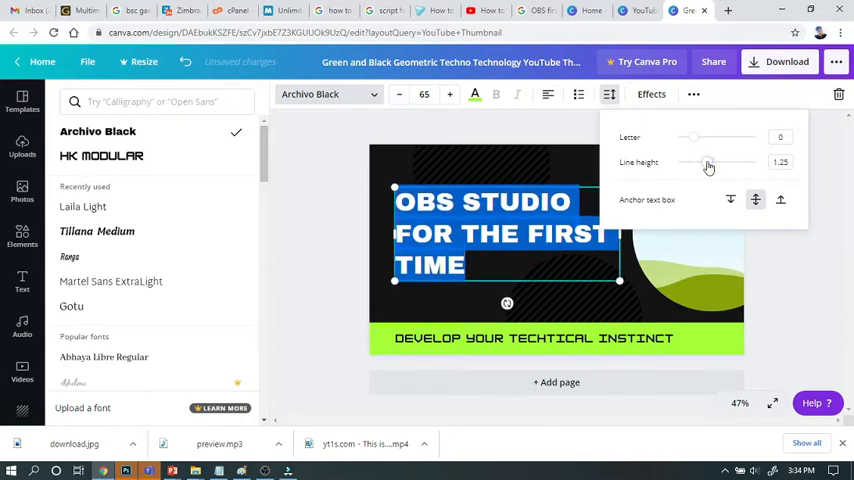
pyautogui.moveTo(708, 162); pyautogui.dragTo(711, 162)
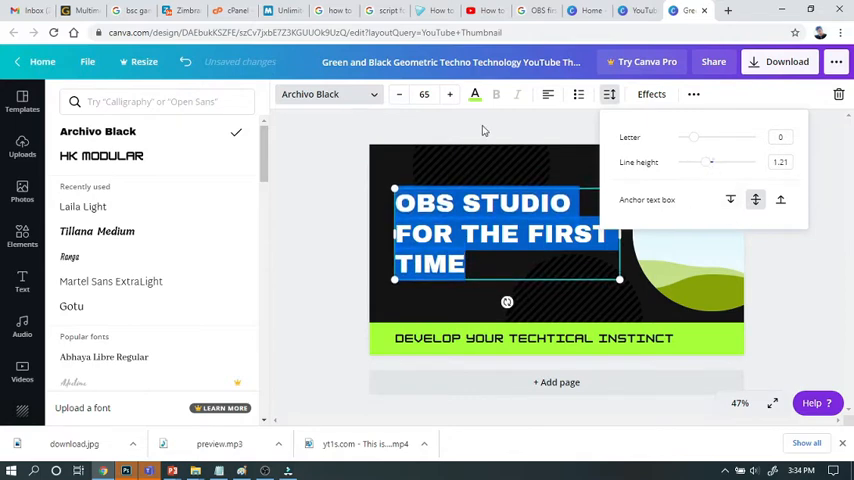
pyautogui.click(449, 94)
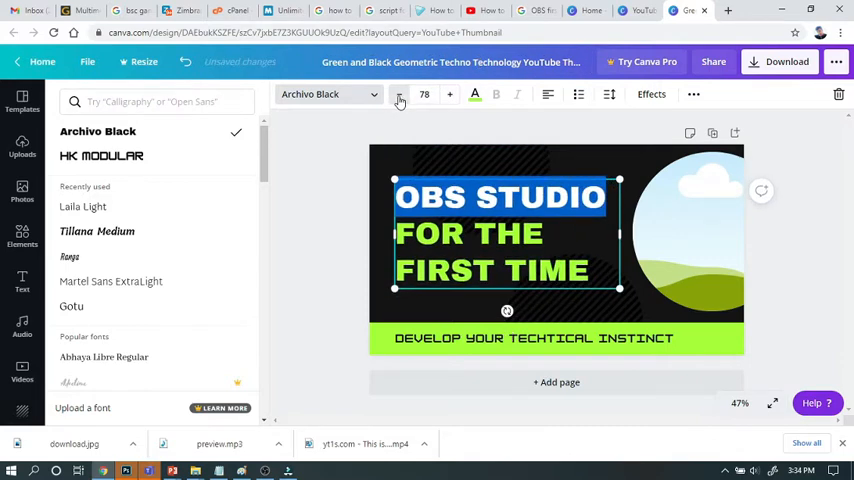
# Step: Rewrite the headline as 'OBS Studio How to Use First Time' with FIRST TIME in yellow
pyautogui.click(398, 94)
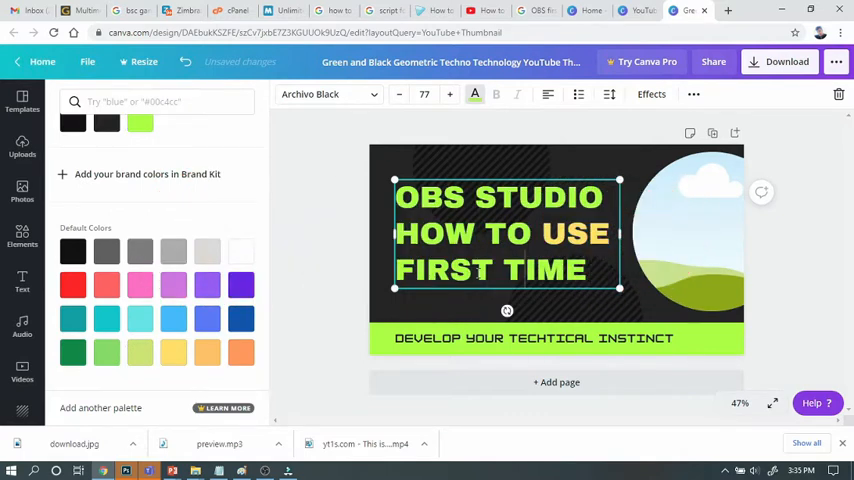
pyautogui.click(22, 100)
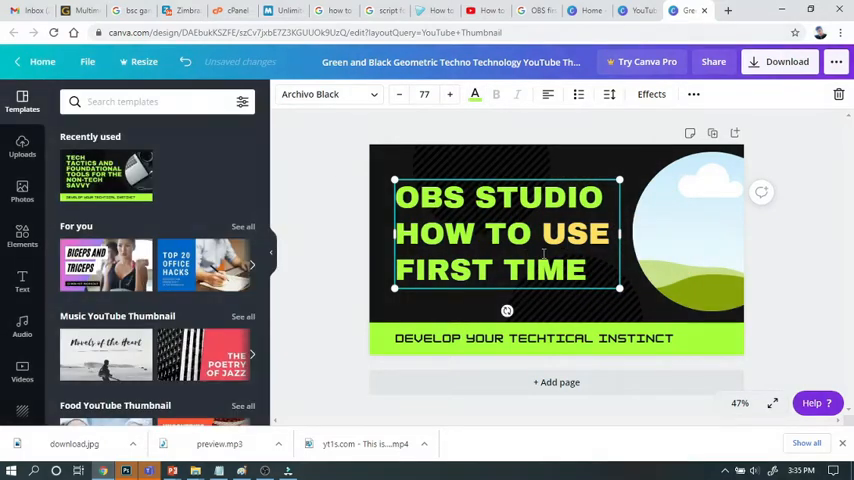
pyautogui.tripleClick(490, 270)
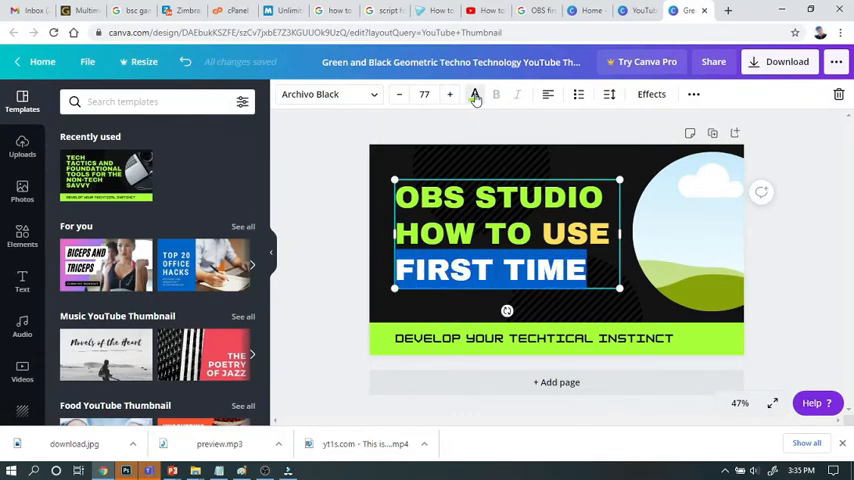
pyautogui.click(474, 94)
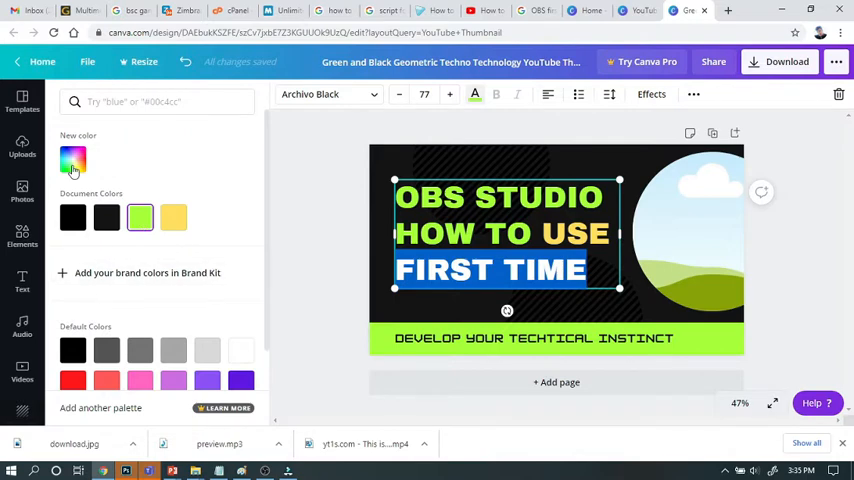
pyautogui.click(73, 159)
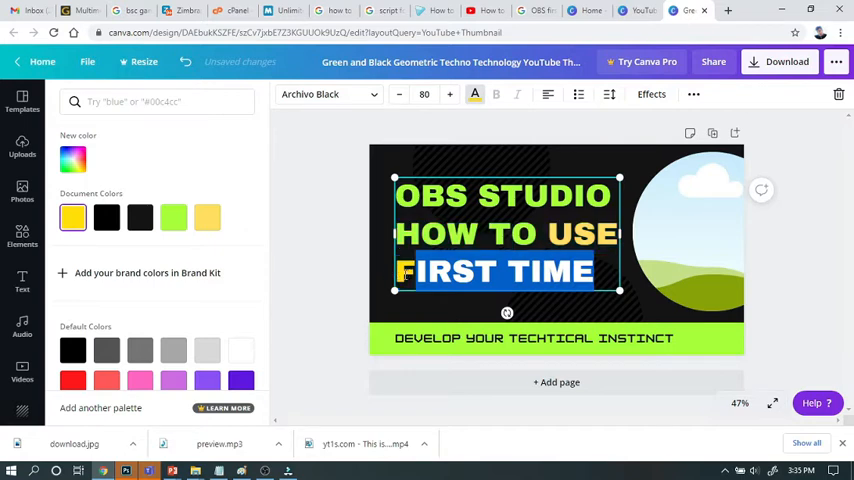
# Step: Enlarge the headline text by two size steps
pyautogui.click(450, 93)
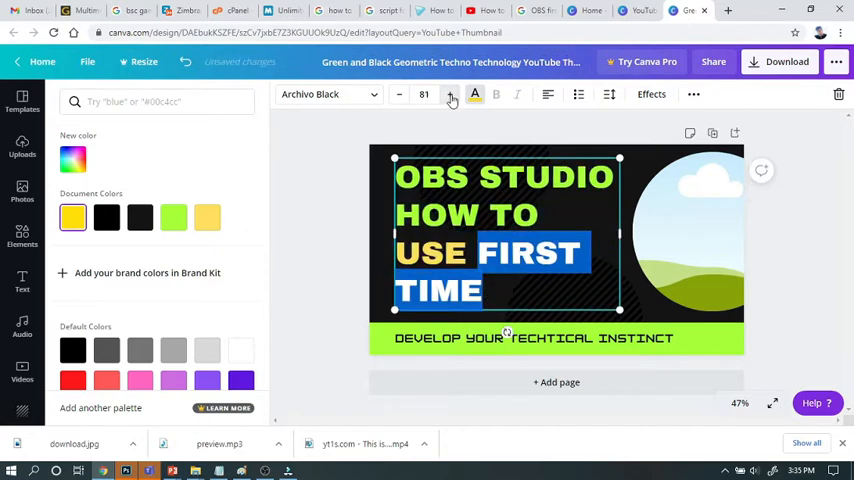
pyautogui.click(449, 94)
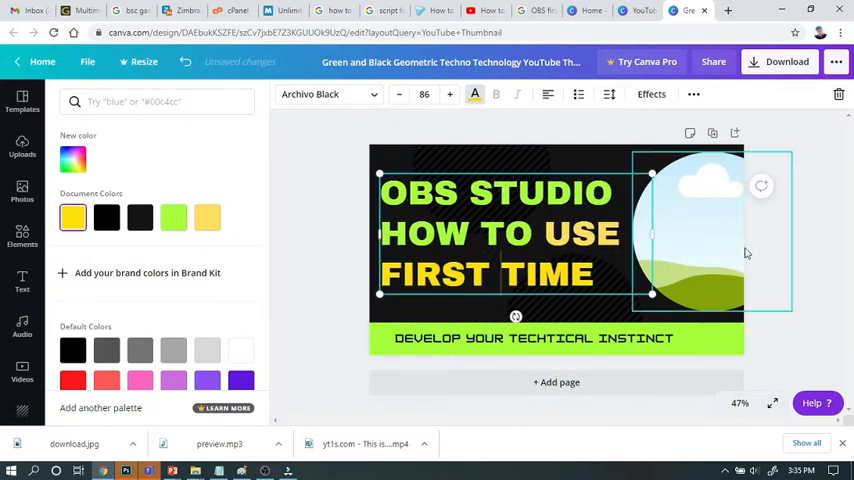
pyautogui.click(22, 100)
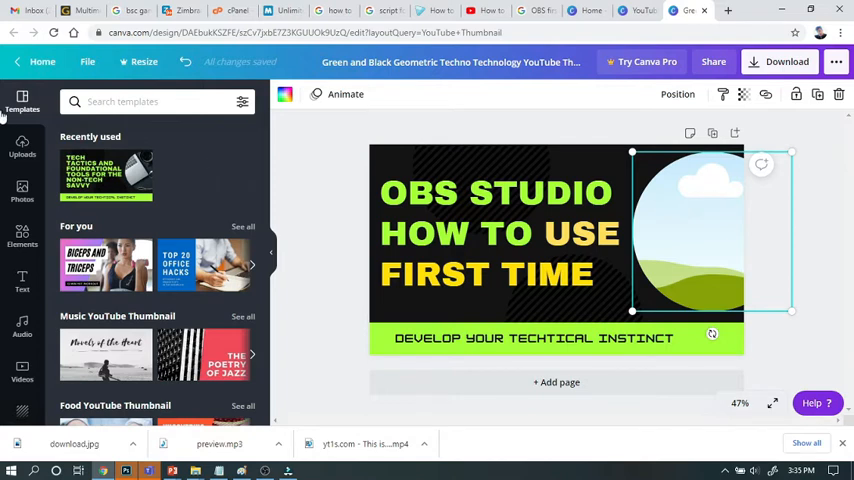
# Step: Drop the uploaded OBS Studio logo into the round frame and reposition it
pyautogui.click(22, 145)
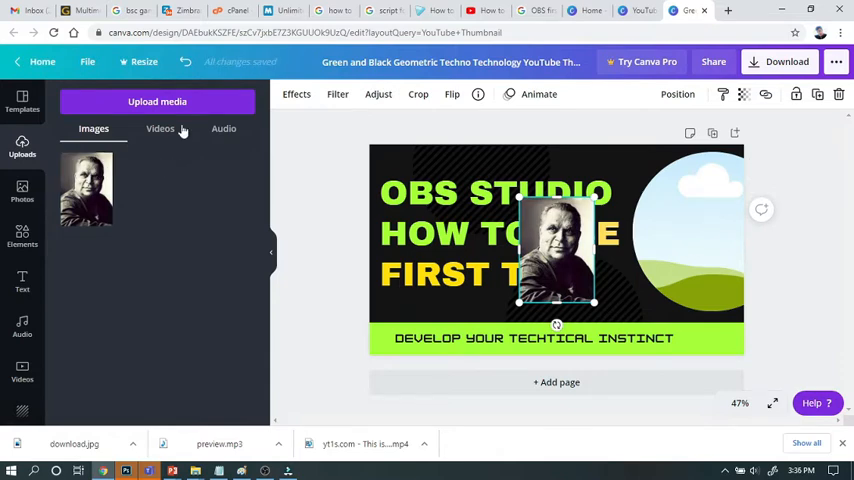
pyautogui.click(157, 101)
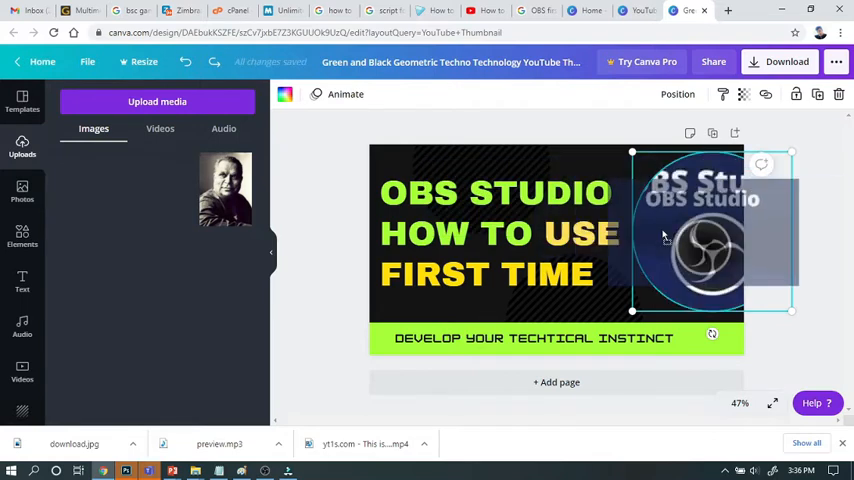
pyautogui.click(690, 240)
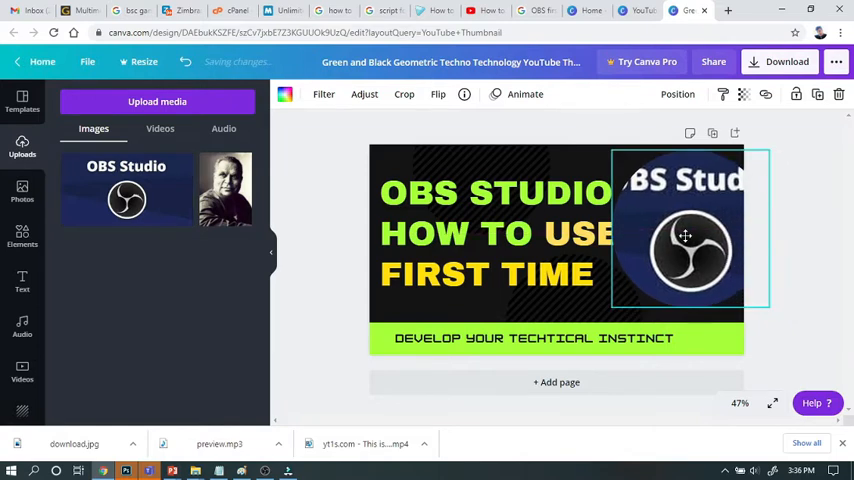
pyautogui.moveTo(685, 236); pyautogui.dragTo(690, 248)
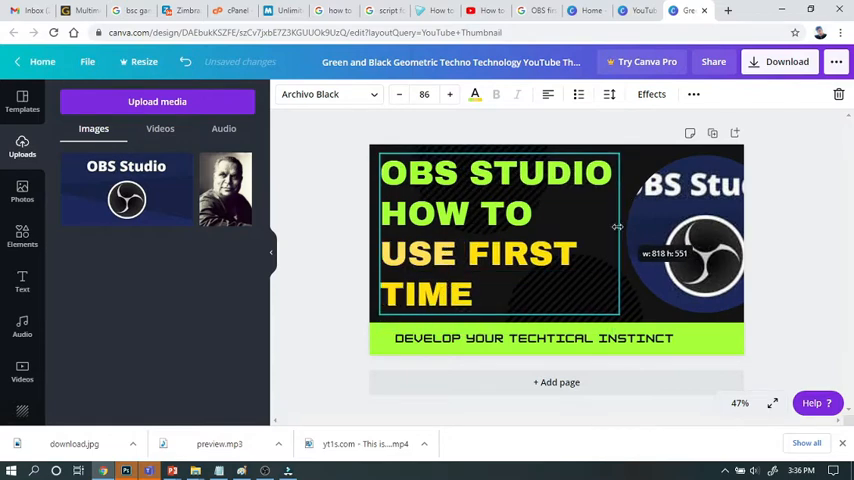
pyautogui.click(670, 250)
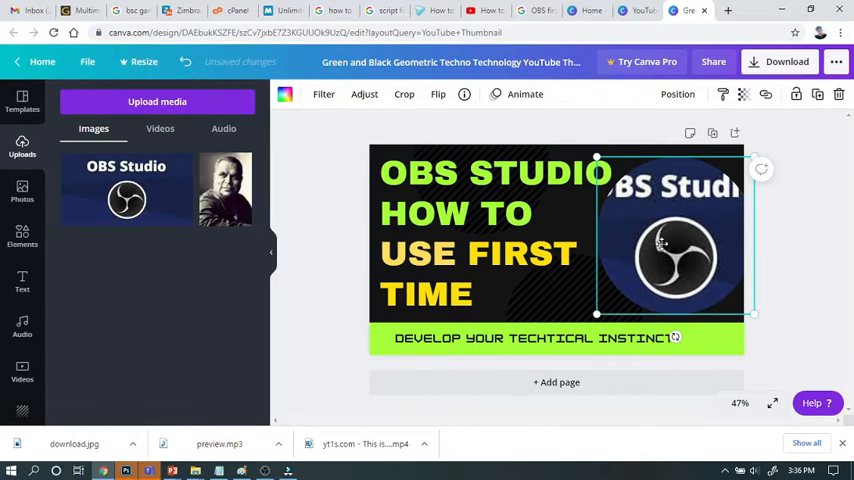
pyautogui.click(404, 94)
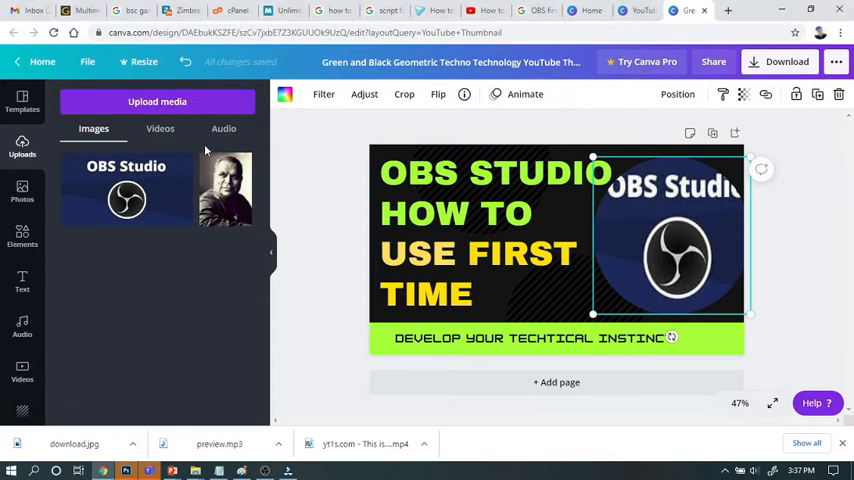
# Step: Search Google Images for 'OBS Circle mask' in a new tab
pyautogui.click(729, 11)
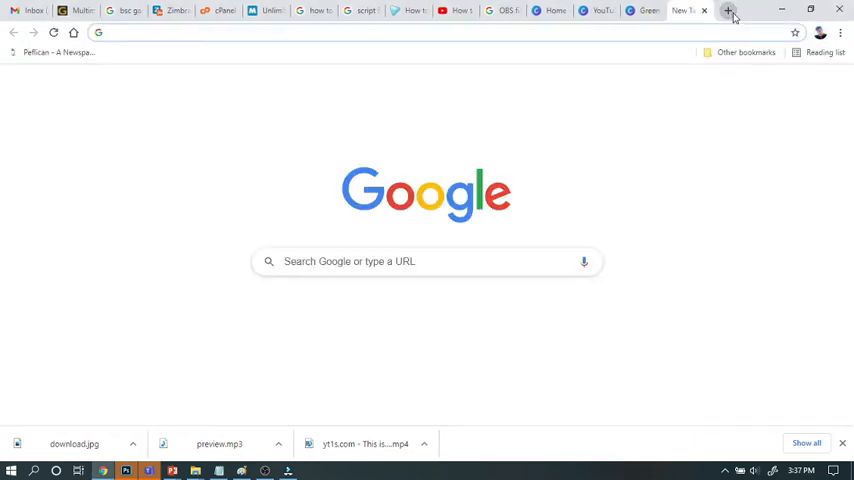
pyautogui.write('OBS Circle mask')
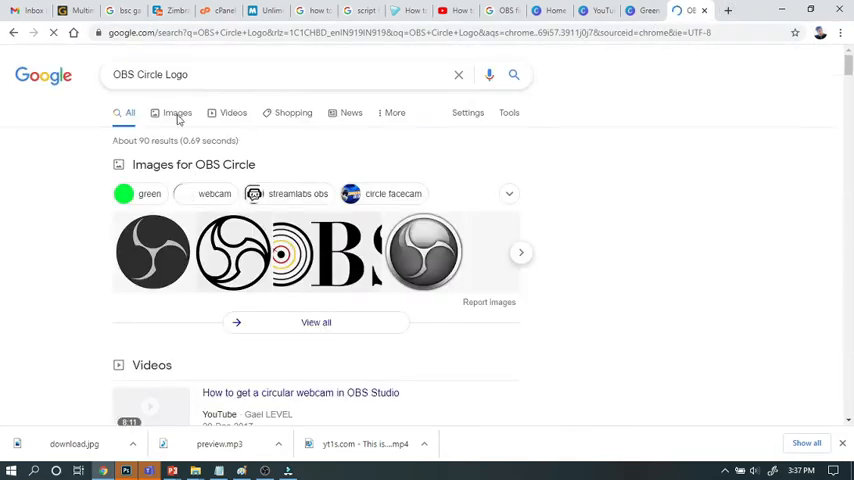
pyautogui.click(176, 112)
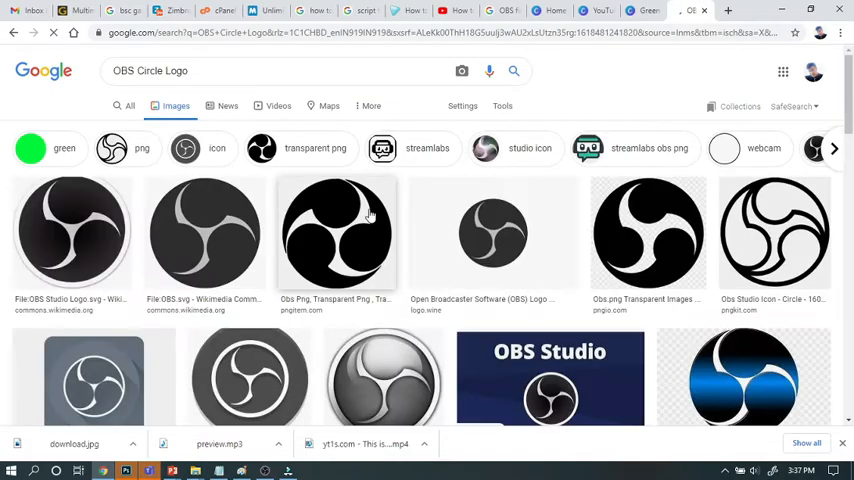
# Step: Browse the OBS Logo results and save the blue-and-black circular logo as PNG
pyautogui.scroll(-3)
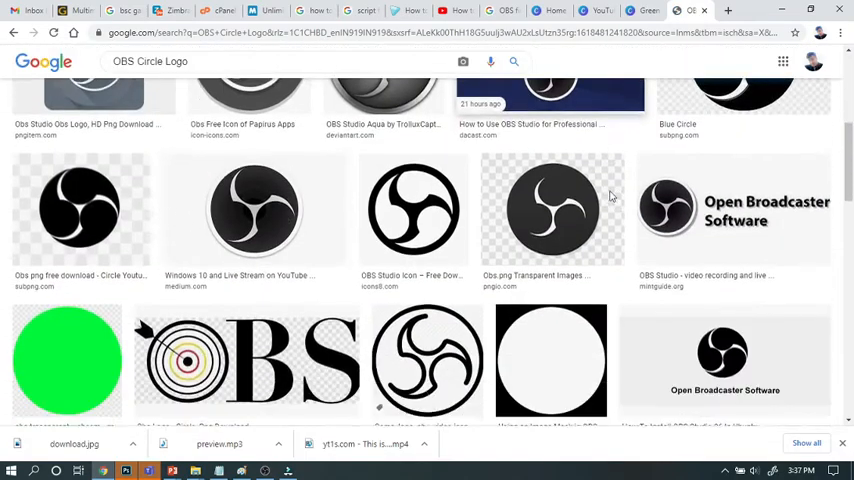
pyautogui.scroll(-3)
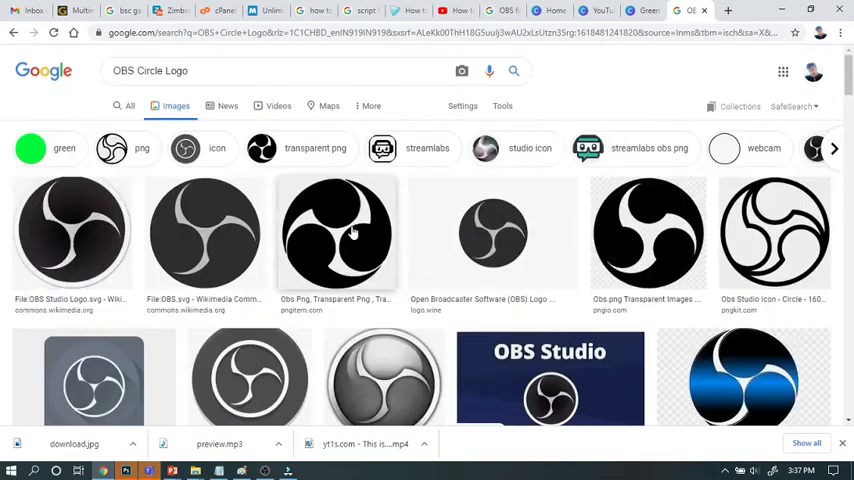
pyautogui.scroll(-3)
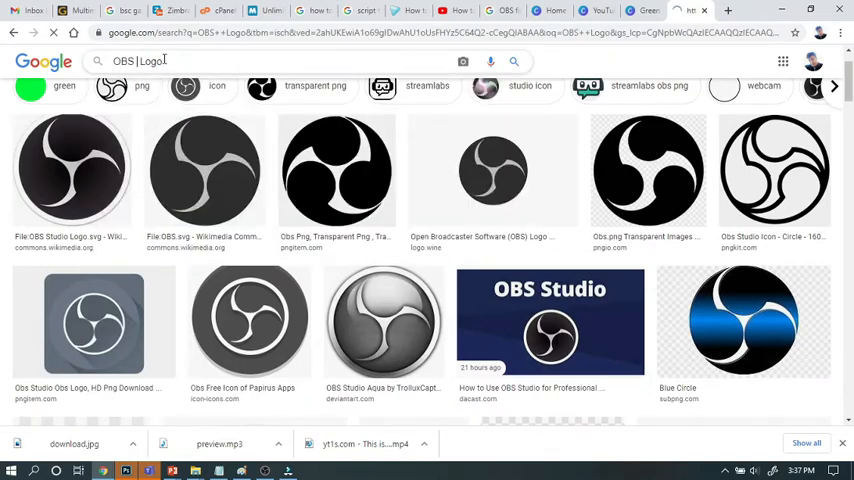
pyautogui.scroll(-3)
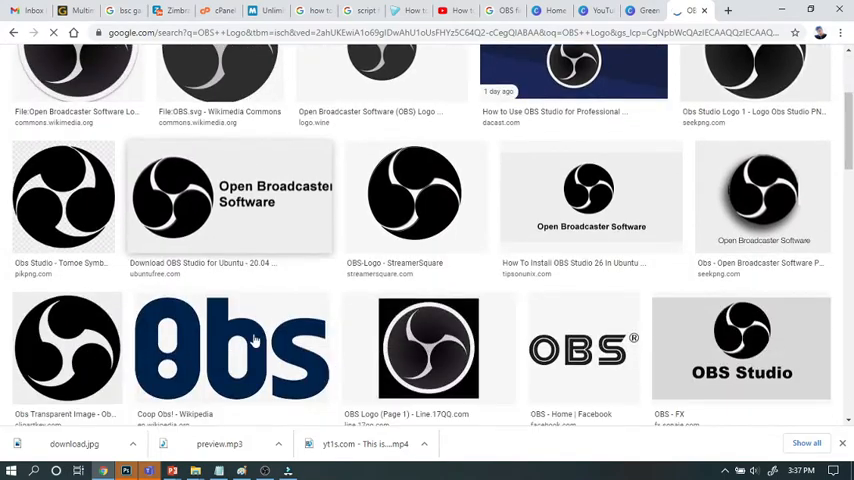
pyautogui.scroll(-3)
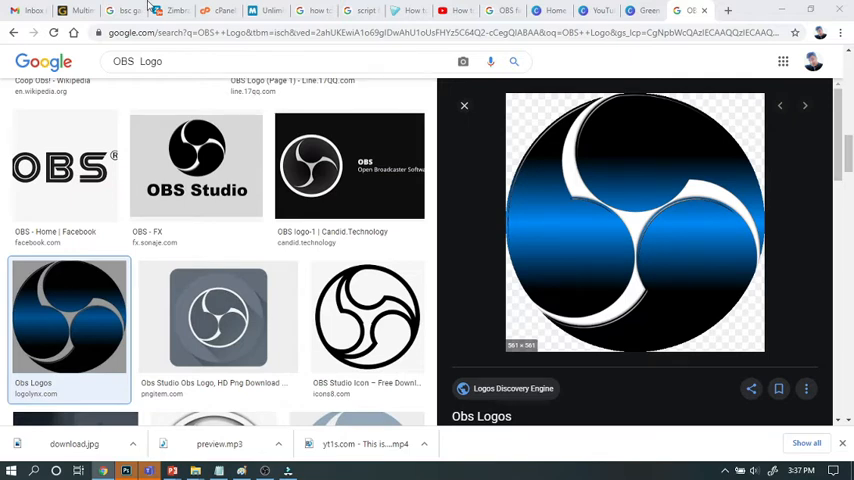
pyautogui.click(410, 10)
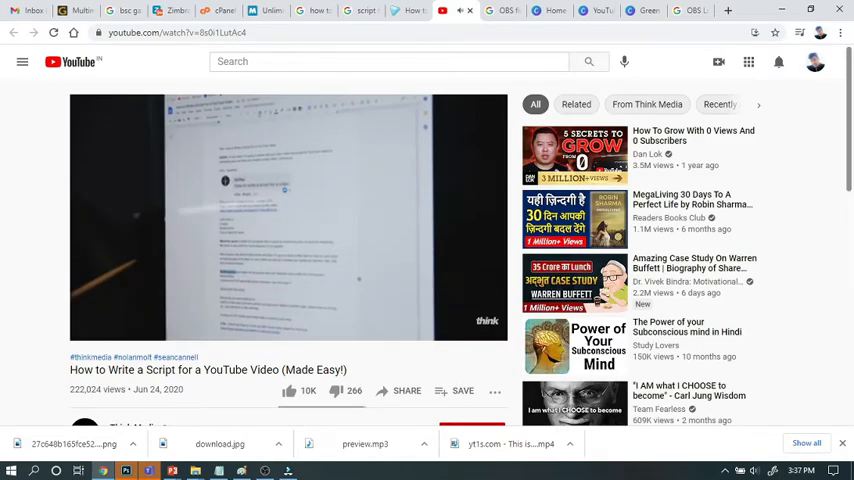
pyautogui.click(289, 217)
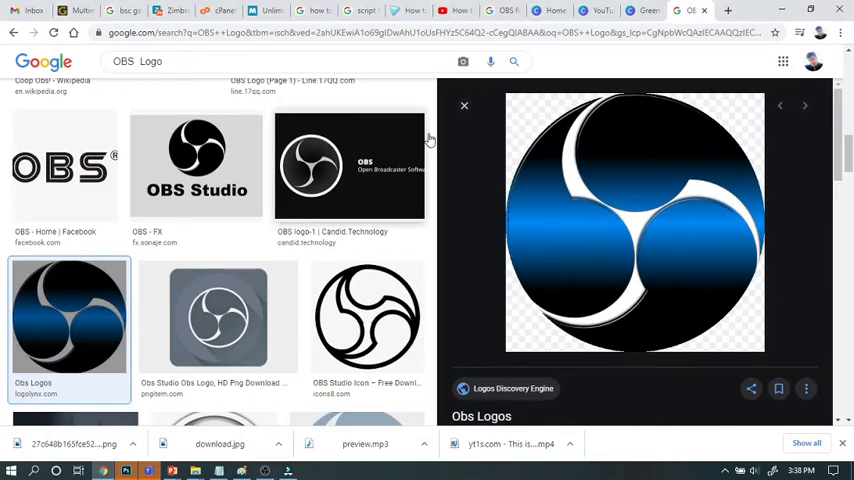
# Step: Return to Canva and replace the old logo with the downloaded blue OBS logo
pyautogui.click(685, 10)
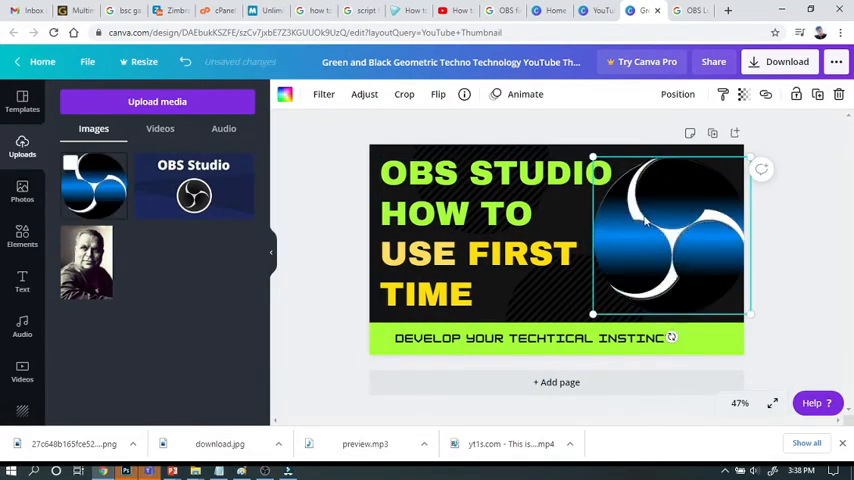
# Step: Deselect the blue OBS logo to review the thumbnail layout
pyautogui.click(805, 275)
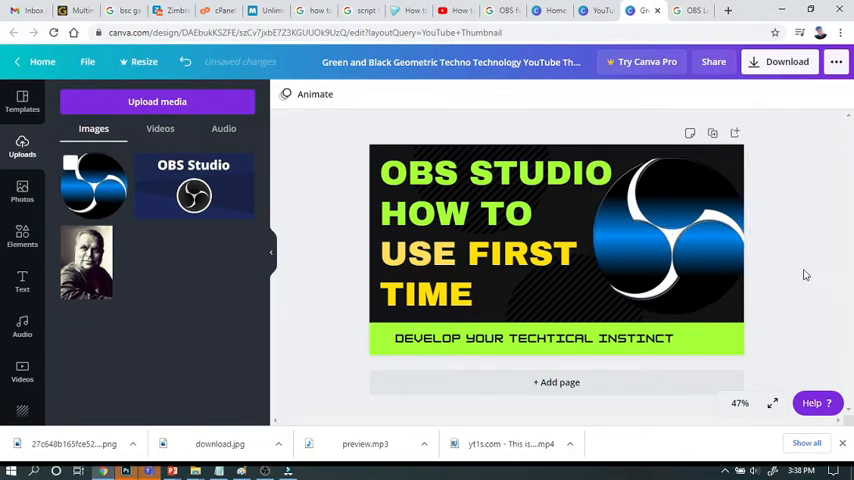
pyautogui.click(450, 338)
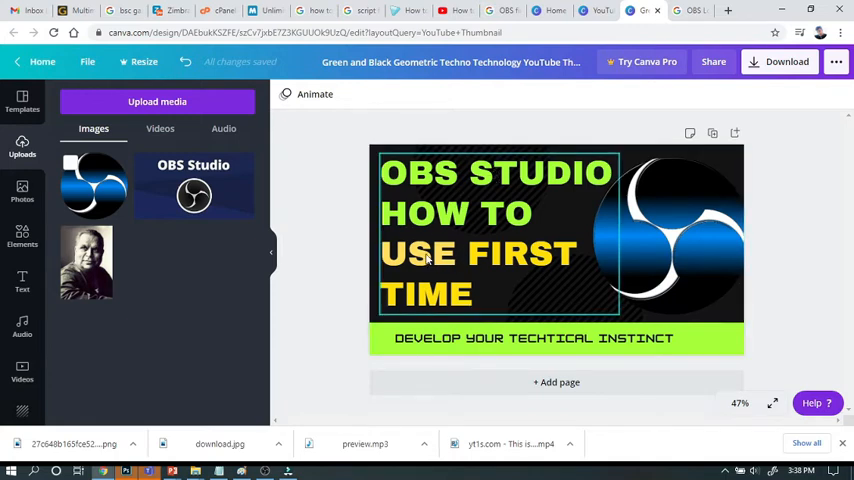
pyautogui.moveTo(442, 218)
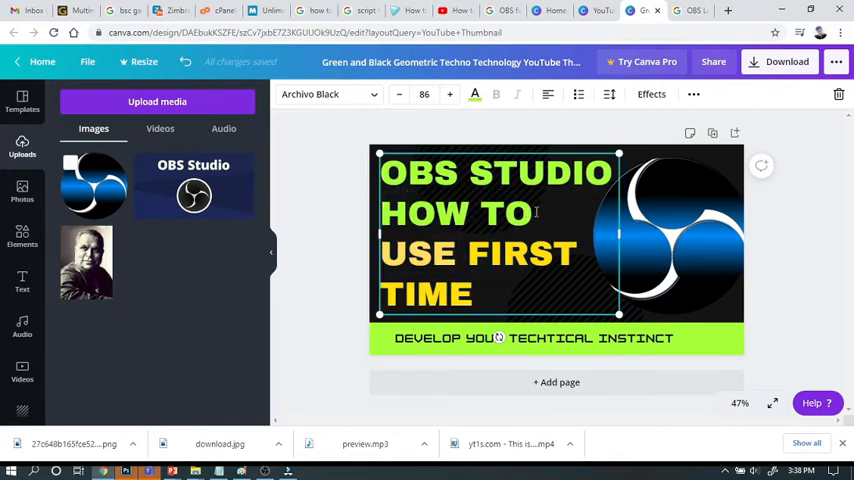
# Step: Select the heading text and adjust its font size so it sets on four lines
pyautogui.doubleClick(470, 213)
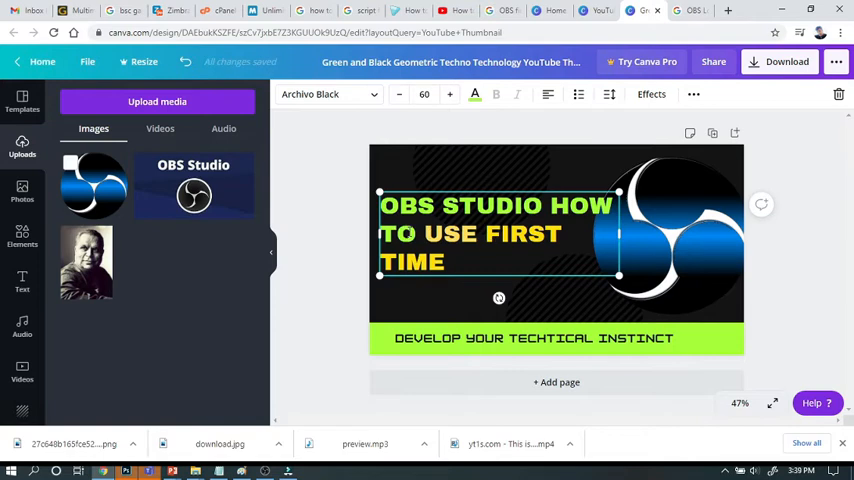
pyautogui.doubleClick(446, 234)
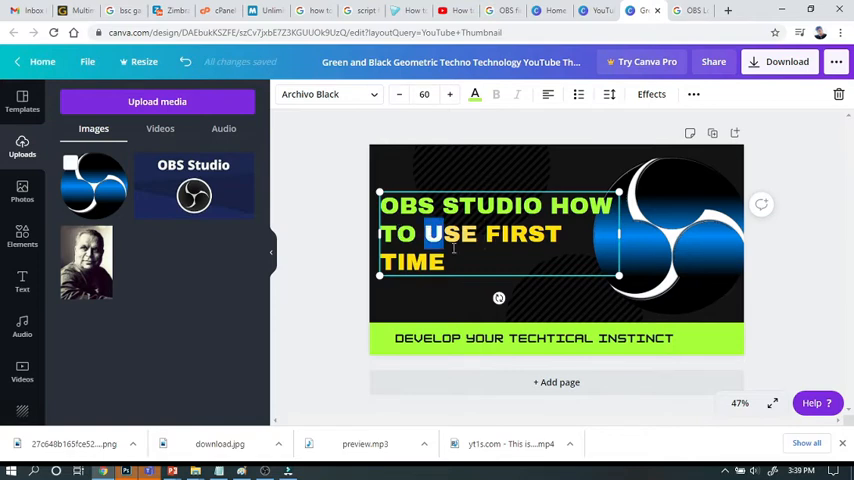
pyautogui.click(449, 94)
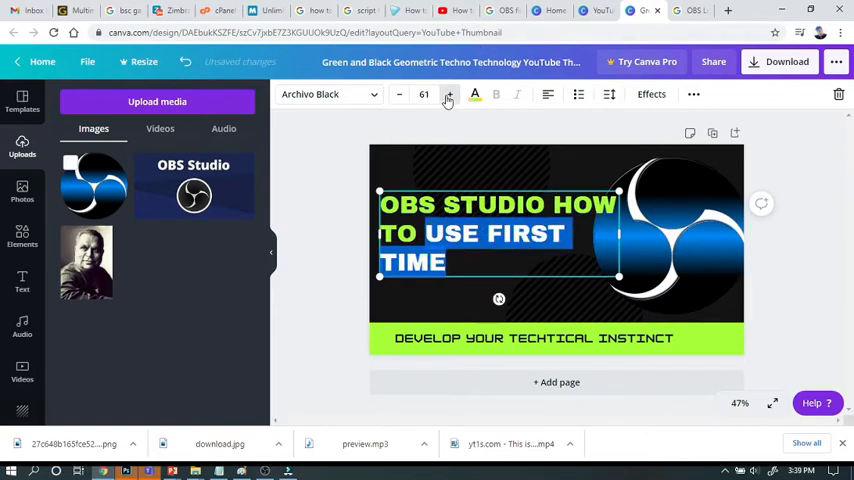
pyautogui.click(447, 94)
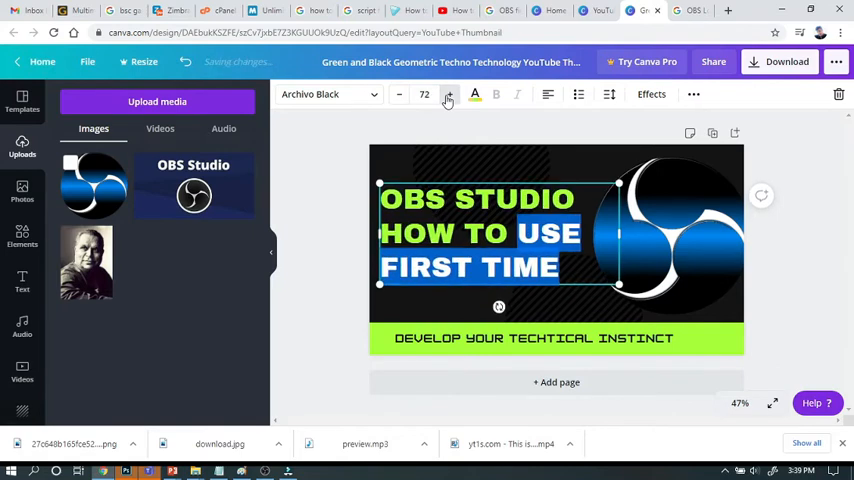
pyautogui.click(448, 97)
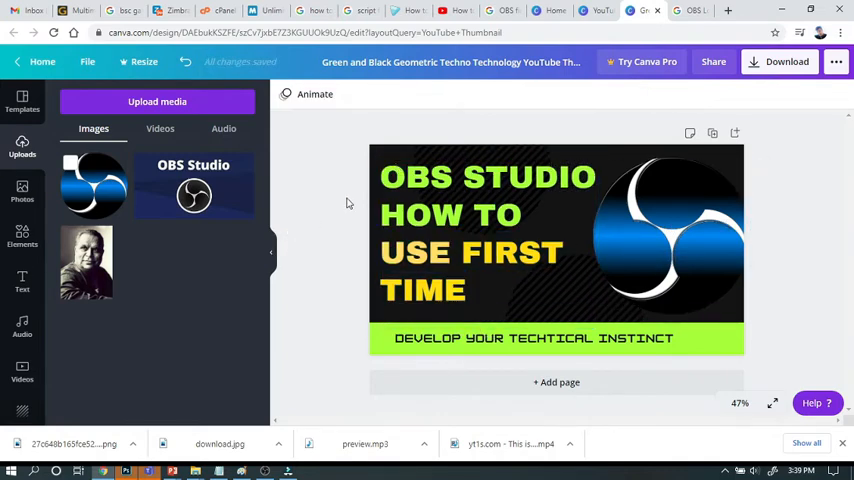
# Step: Download the thumbnail as a JPG file
pyautogui.click(786, 61)
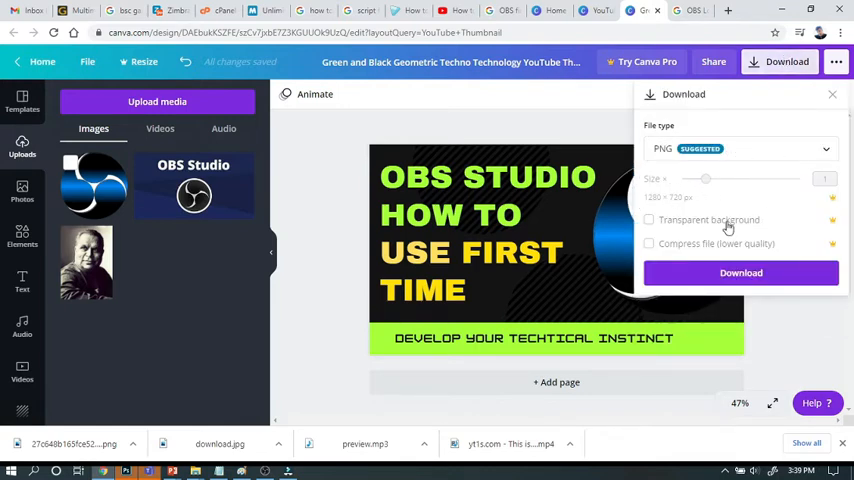
pyautogui.click(740, 148)
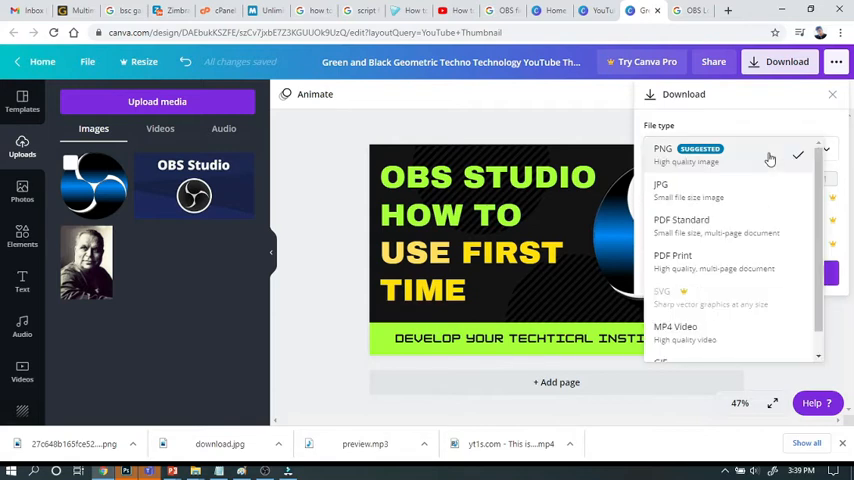
pyautogui.click(661, 189)
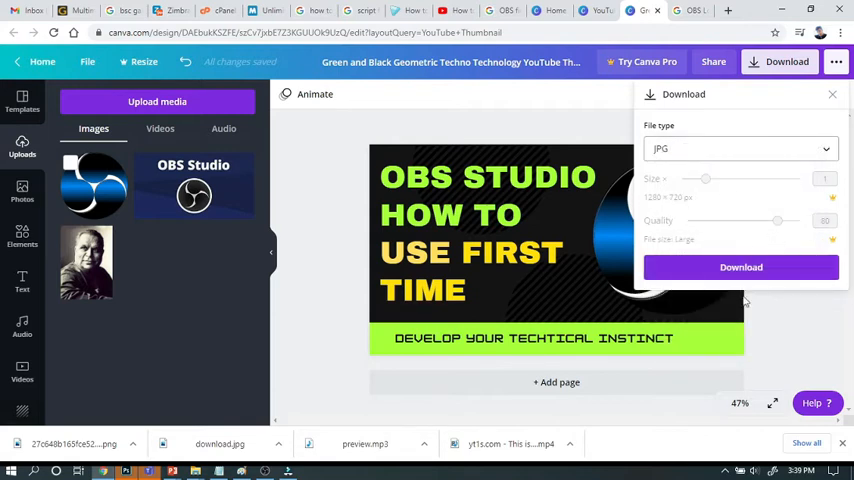
pyautogui.click(741, 267)
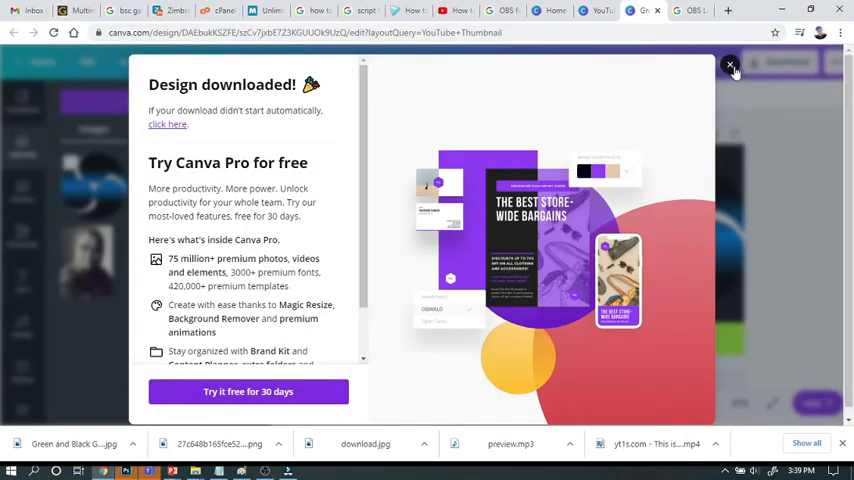
# Step: Dismiss the 'Design downloaded!' confirmation to return to the thumbnail editor
pyautogui.scroll(-3)
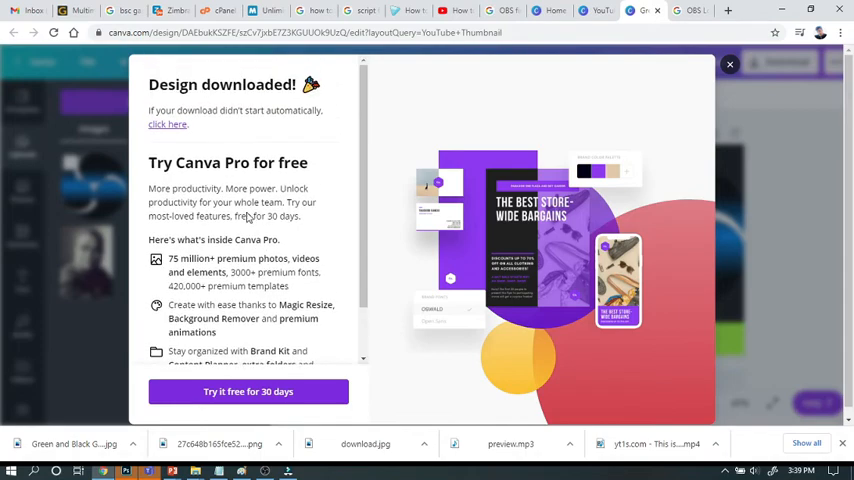
pyautogui.click(730, 64)
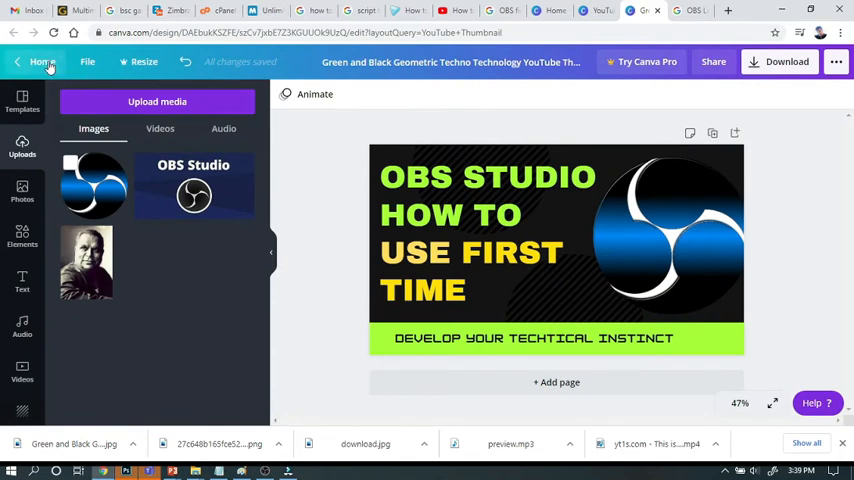
# Step: Leave the thumbnail design for the Canva home page and scroll through it
pyautogui.click(40, 62)
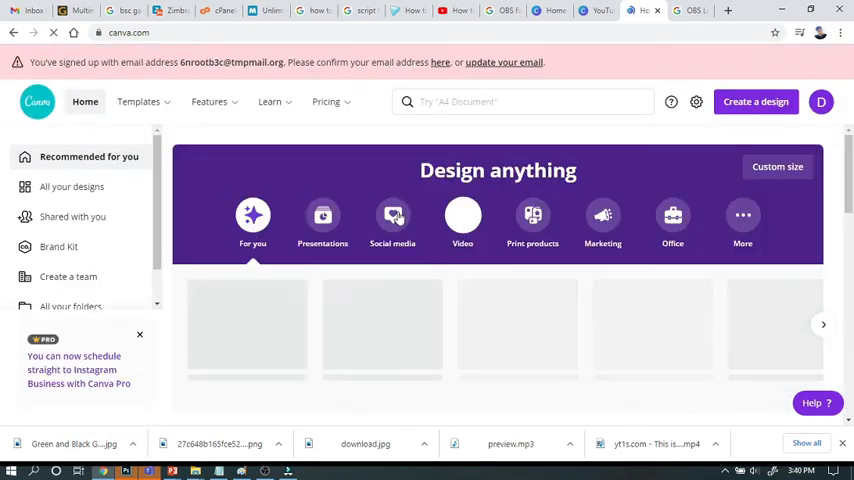
pyautogui.scroll(-3)
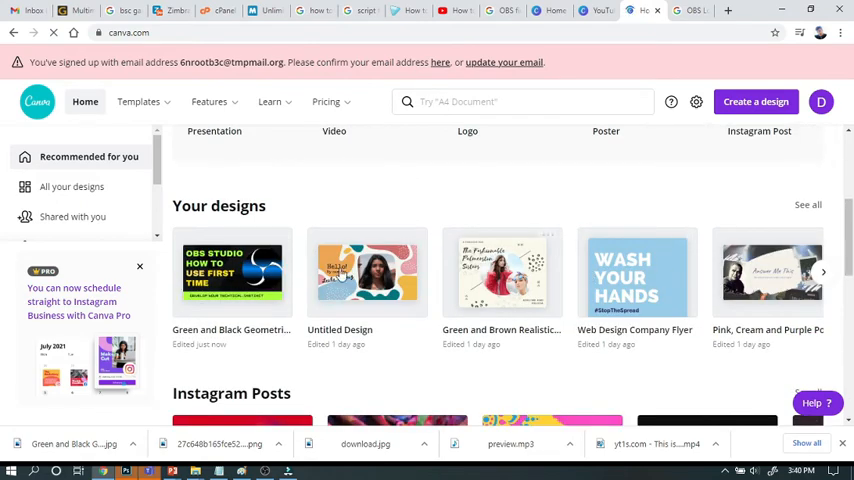
pyautogui.scroll(-3)
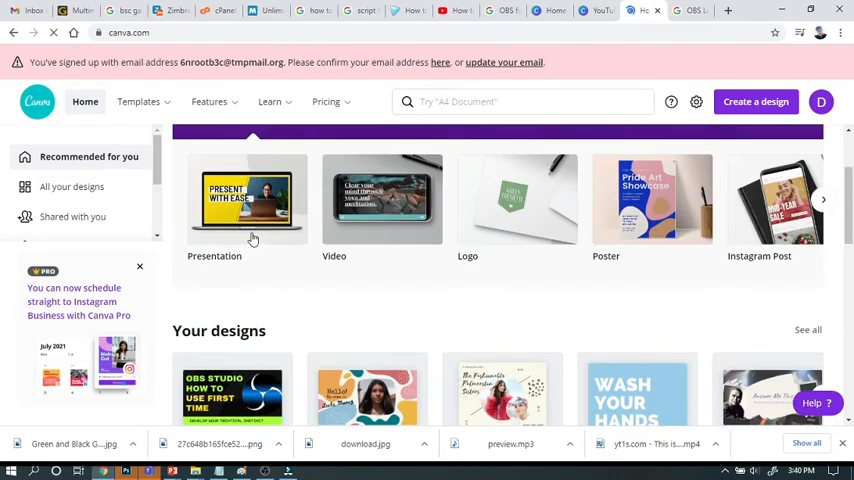
pyautogui.scroll(-3)
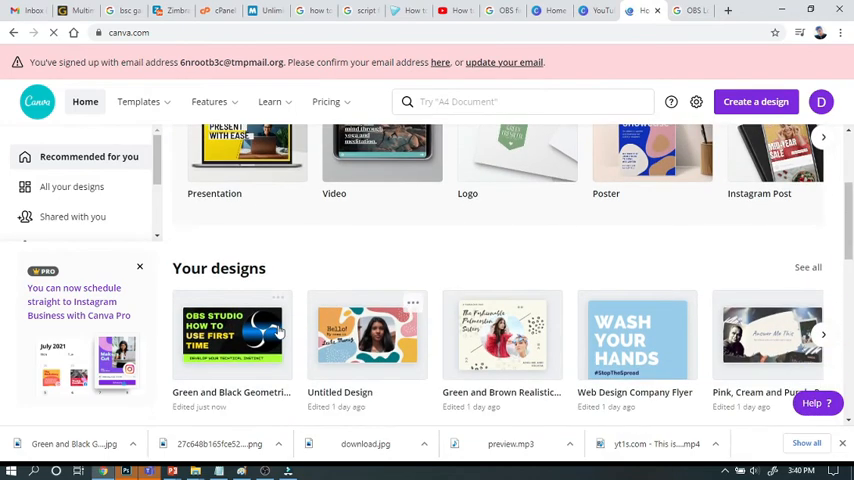
pyautogui.scroll(3)
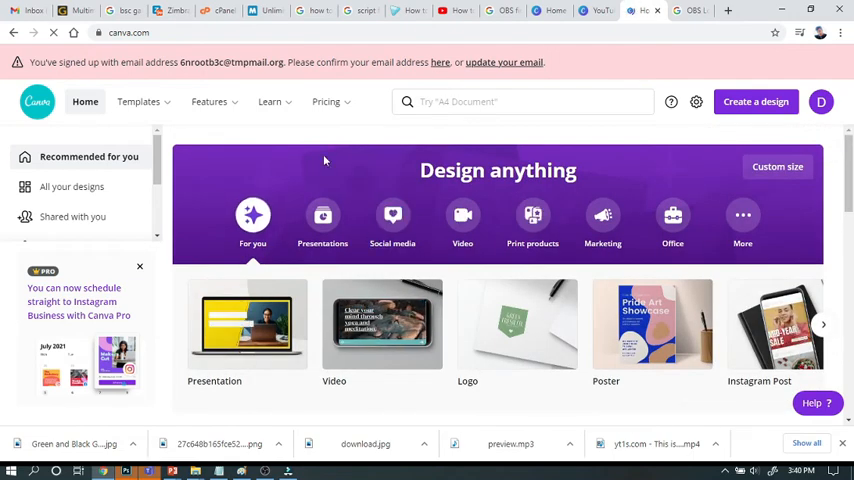
# Step: Check the Uploads folder, then pick Flyer under Marketing in the Templates menu
pyautogui.click(138, 101)
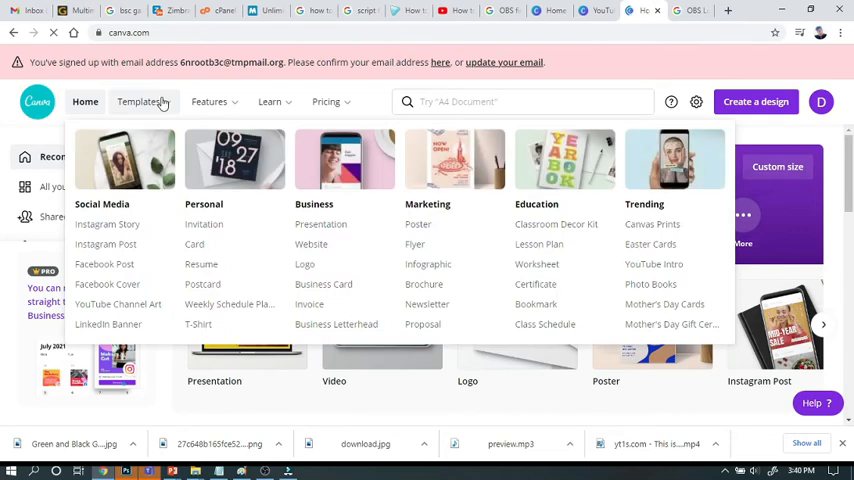
pyautogui.click(209, 101)
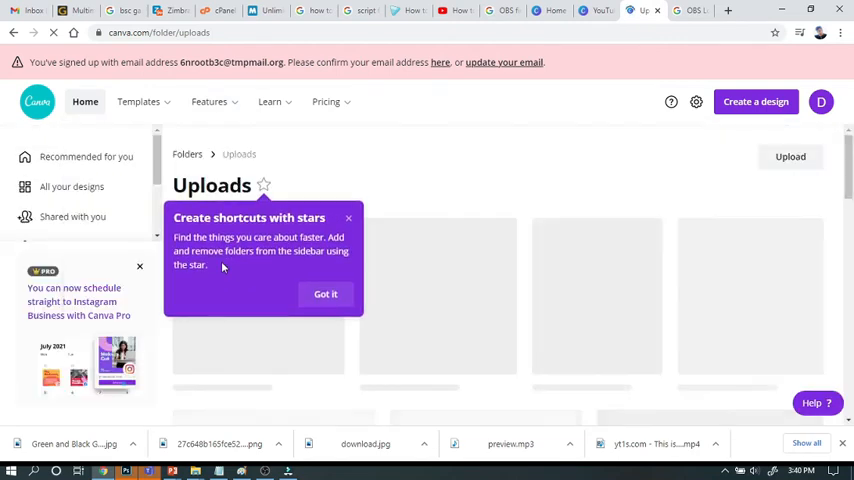
pyautogui.click(138, 101)
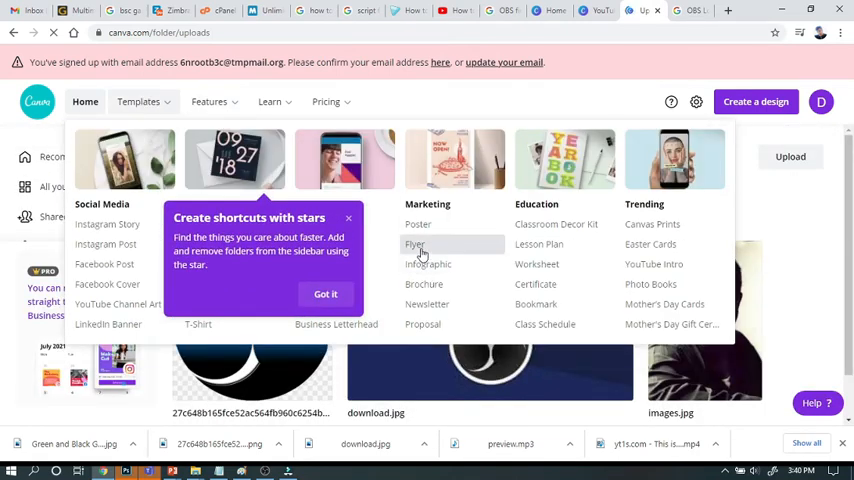
pyautogui.click(414, 244)
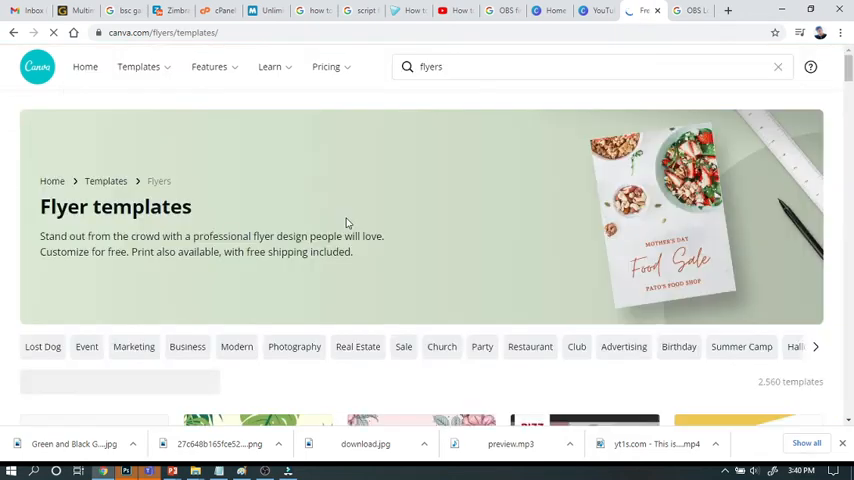
# Step: Scroll the Flyer templates gallery and choose the 'Open Job Fair' technology flyer
pyautogui.scroll(-3)
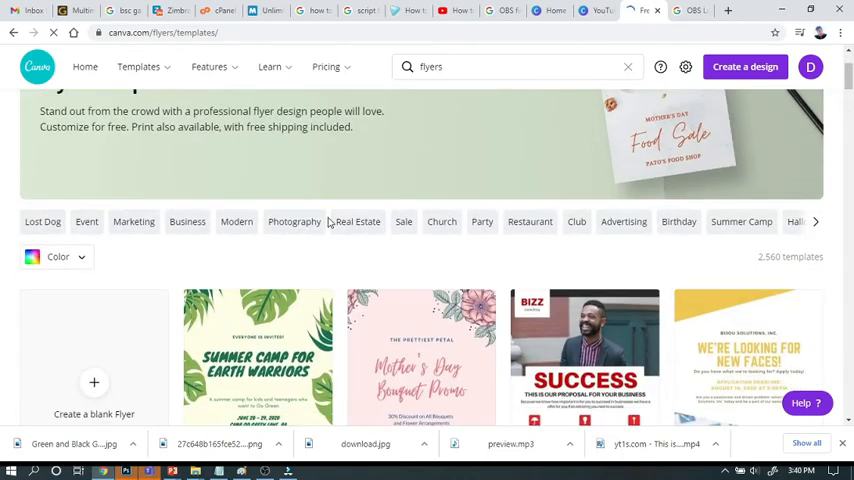
pyautogui.scroll(-3)
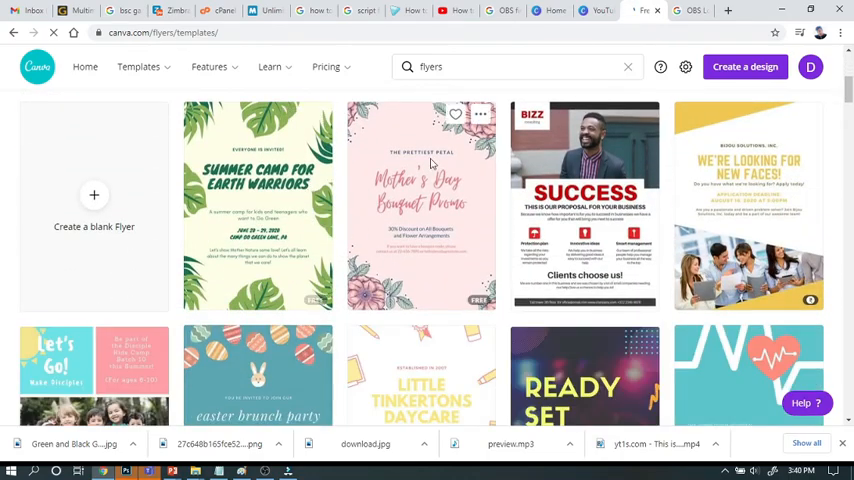
pyautogui.scroll(-3)
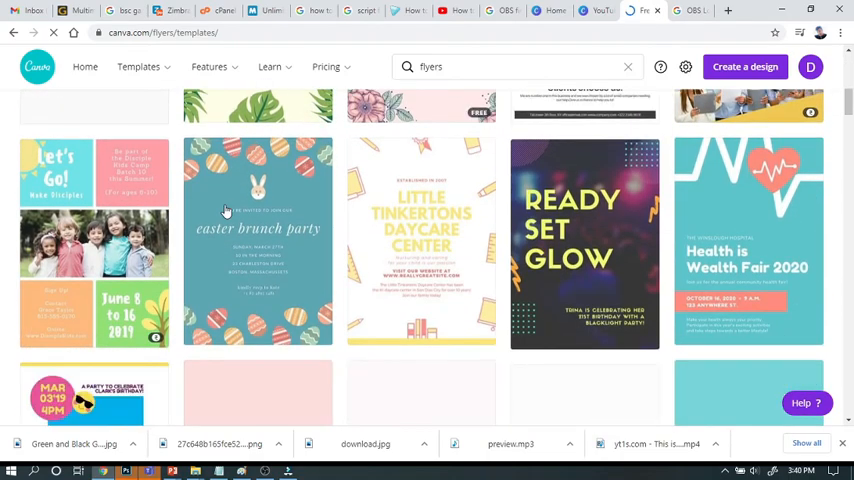
pyautogui.scroll(-3)
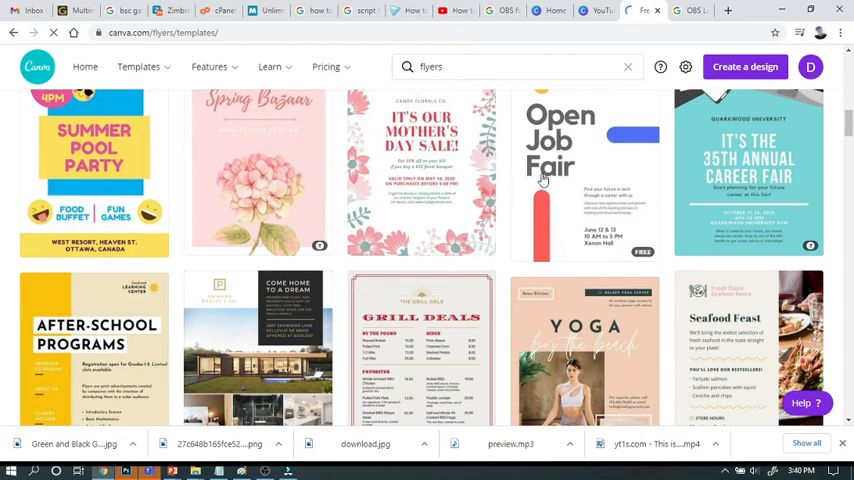
pyautogui.click(560, 170)
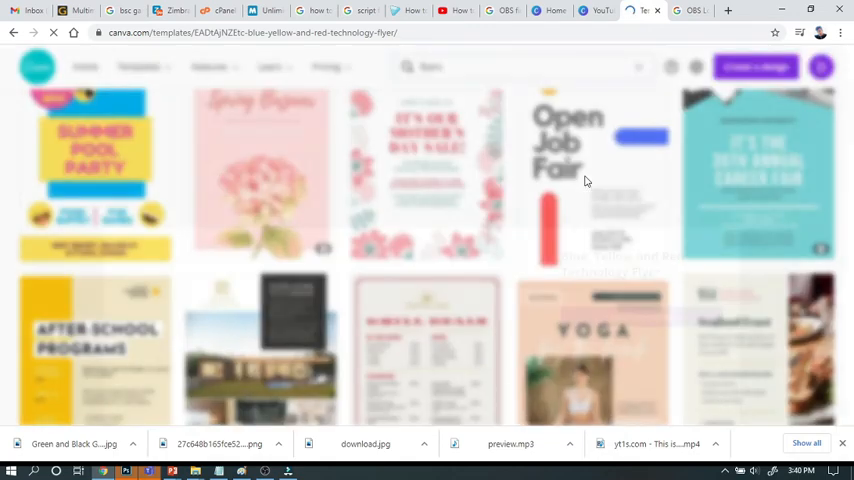
# Step: Start a new design from the Blue, Yellow and Red Technology Flyer template
pyautogui.click(568, 180)
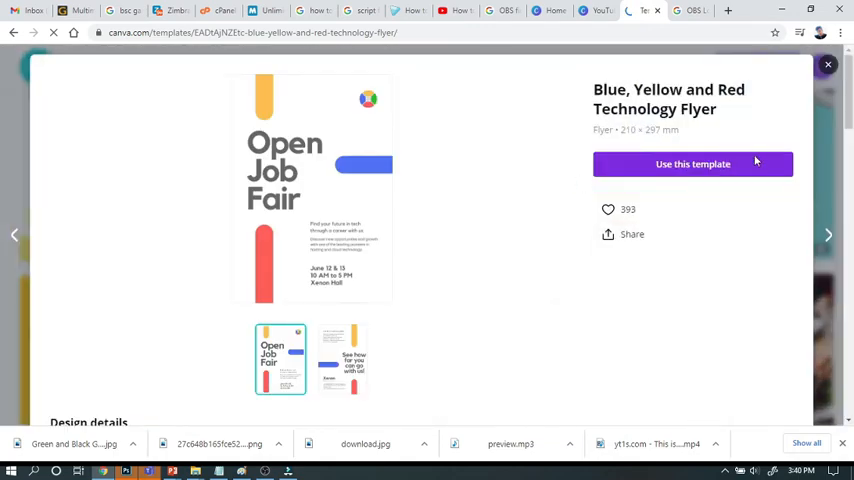
pyautogui.click(692, 164)
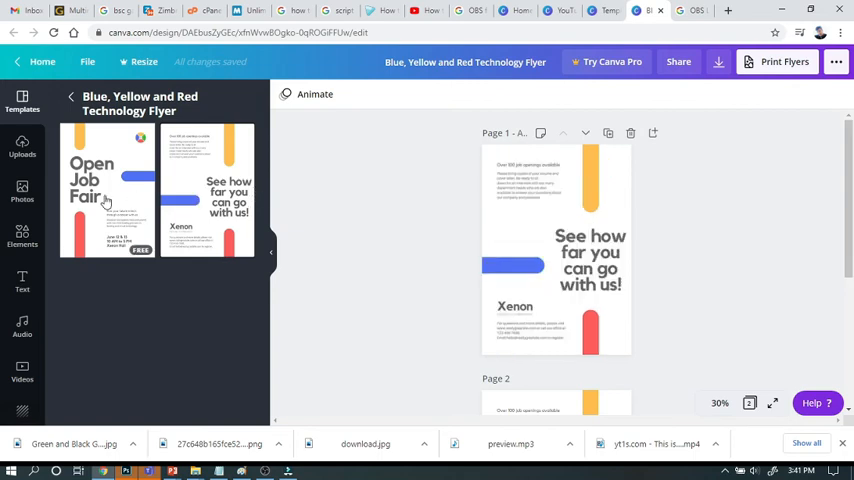
# Step: Apply the Open Job Fair page thumbnail from the Templates panel to page 1
pyautogui.click(107, 190)
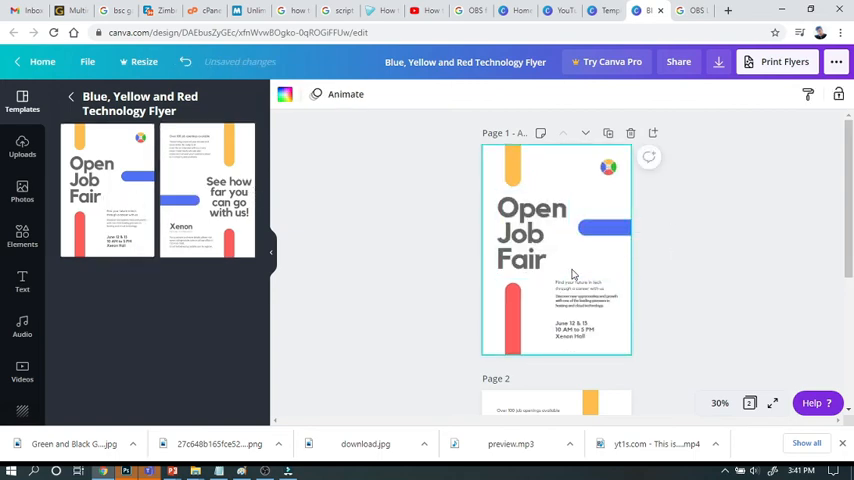
pyautogui.moveTo(809, 94)
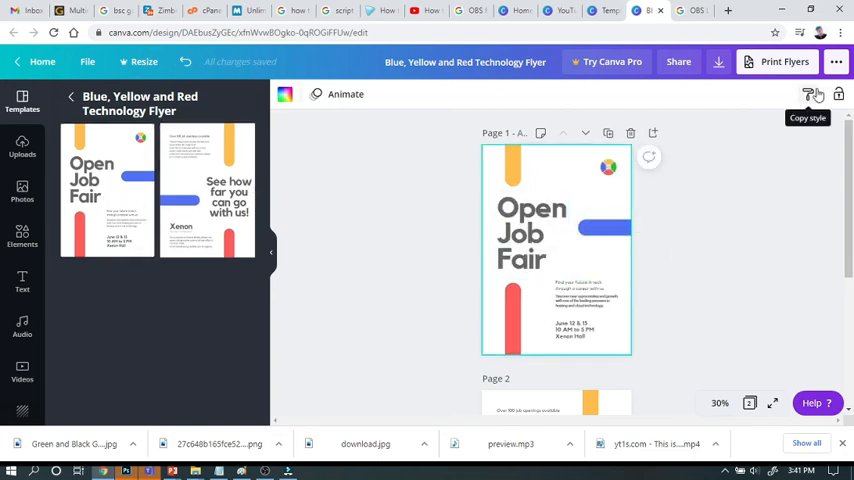
pyautogui.moveTo(345, 213)
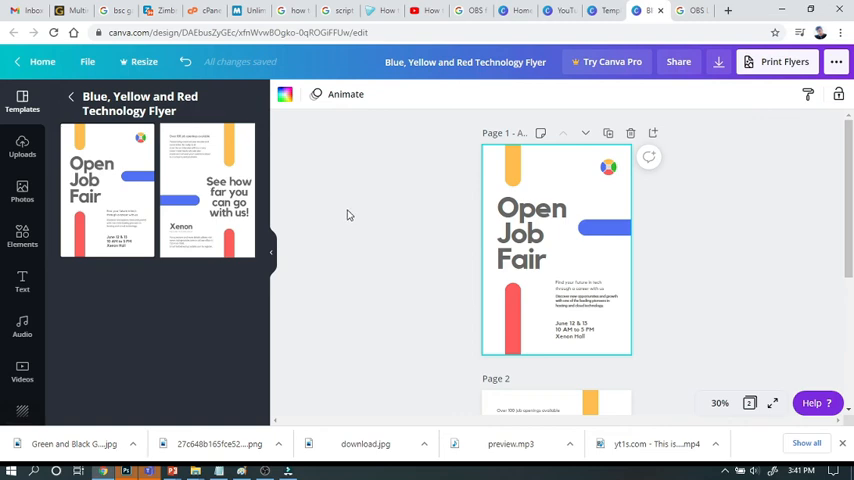
pyautogui.moveTo(350, 218)
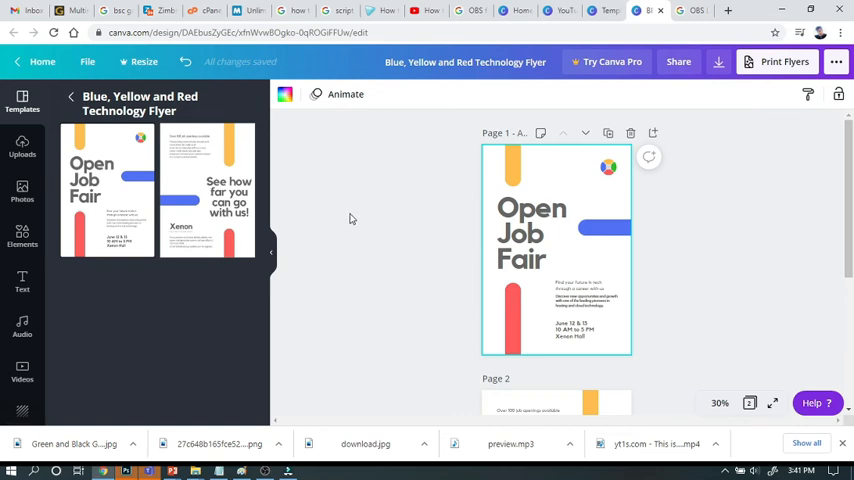
pyautogui.moveTo(359, 214)
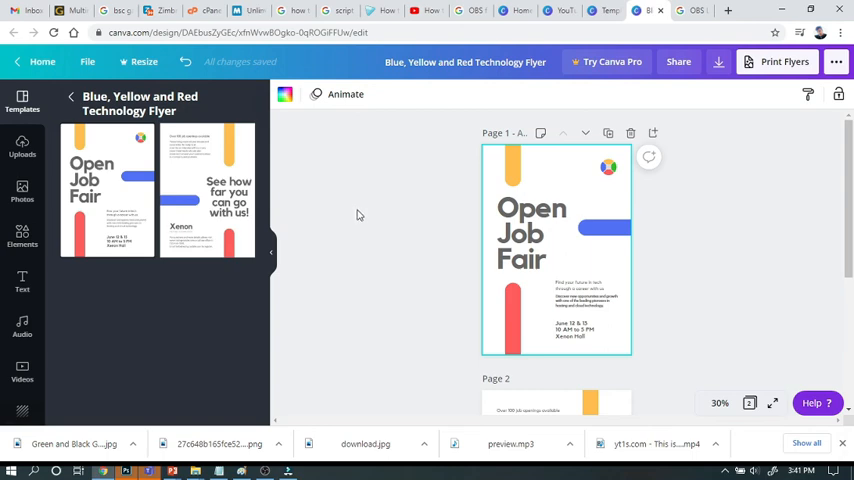